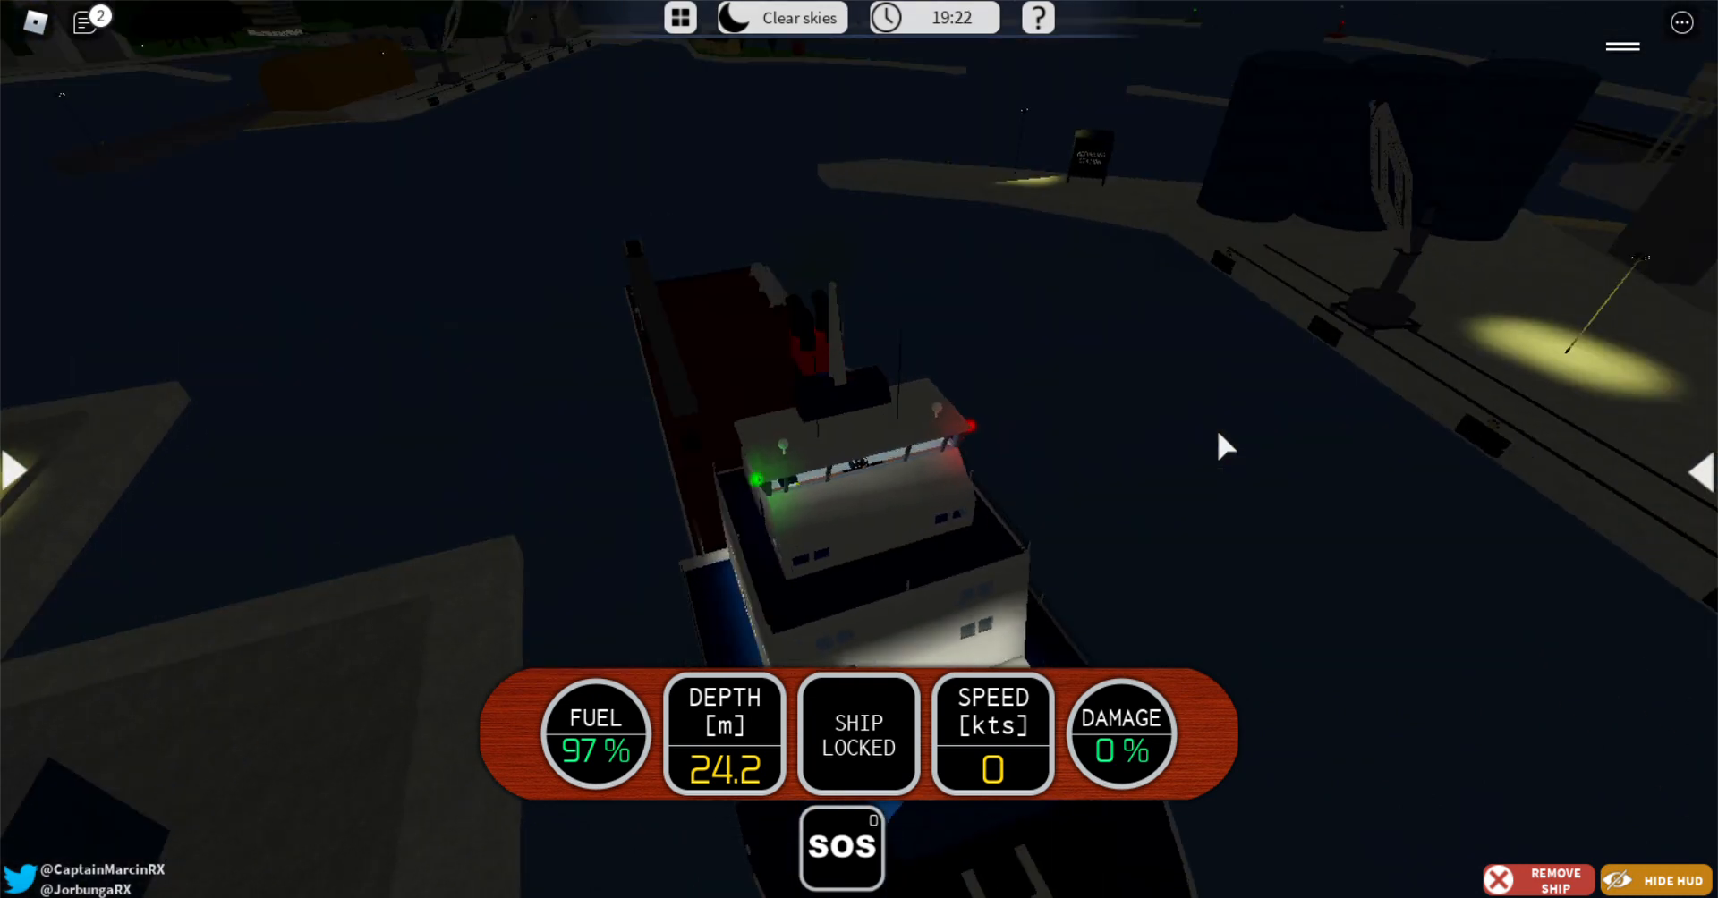
# - Unlock the docked icebreaker from the HUD so it can set off
pyautogui.click(858, 732)
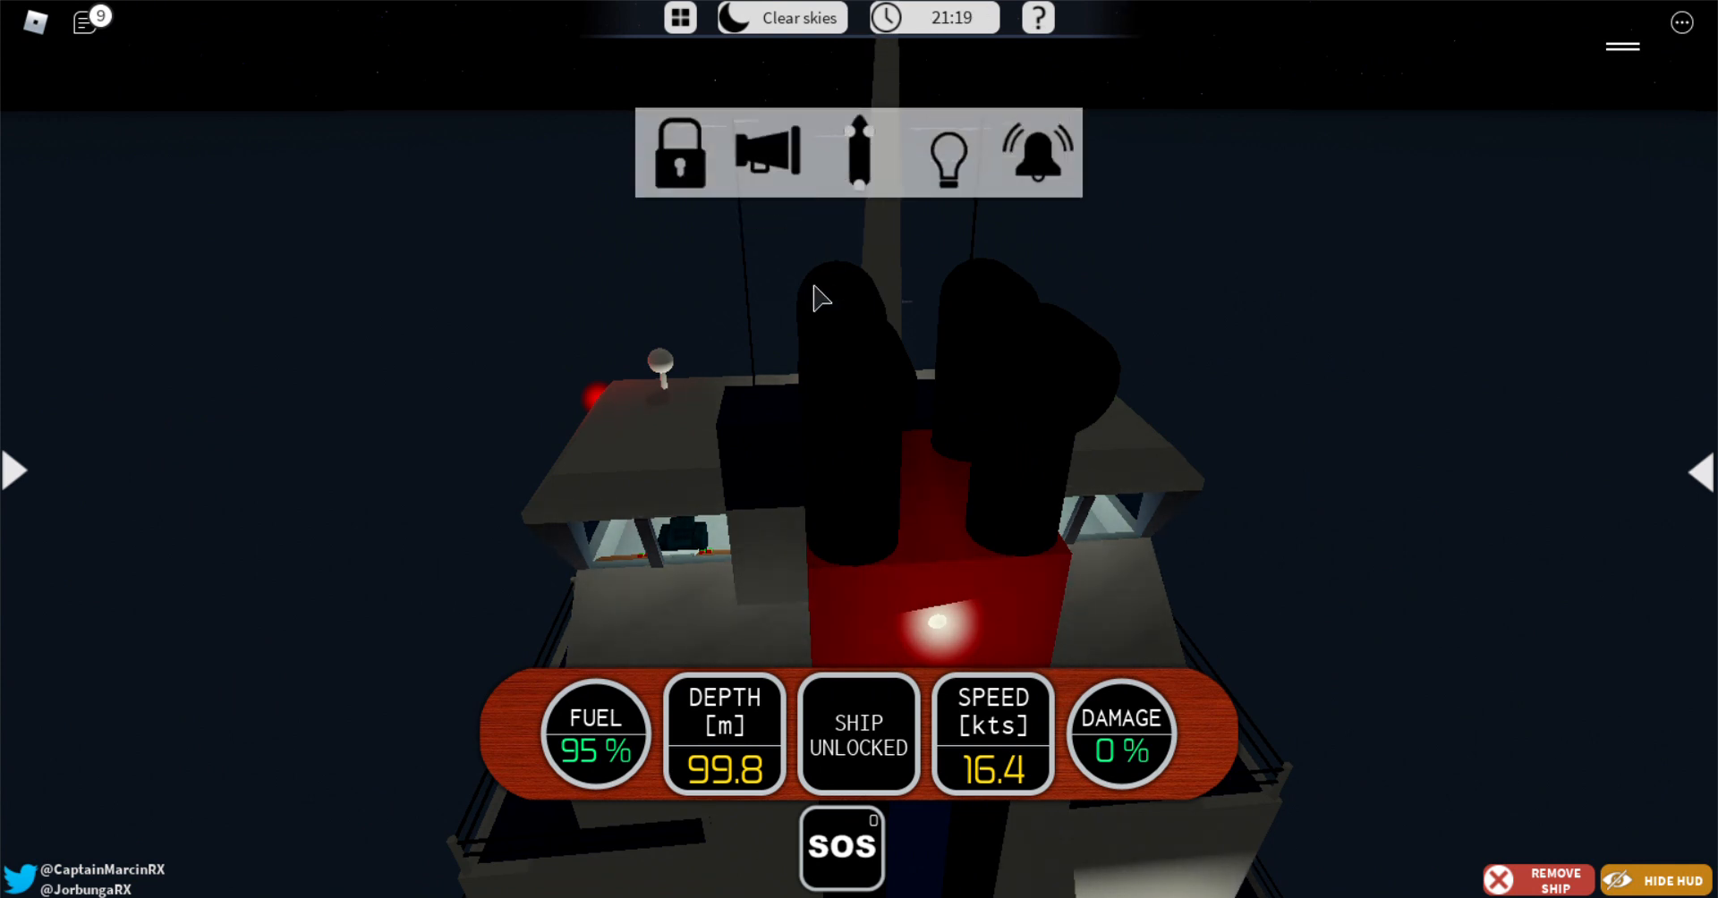
pyautogui.moveTo(946, 153)
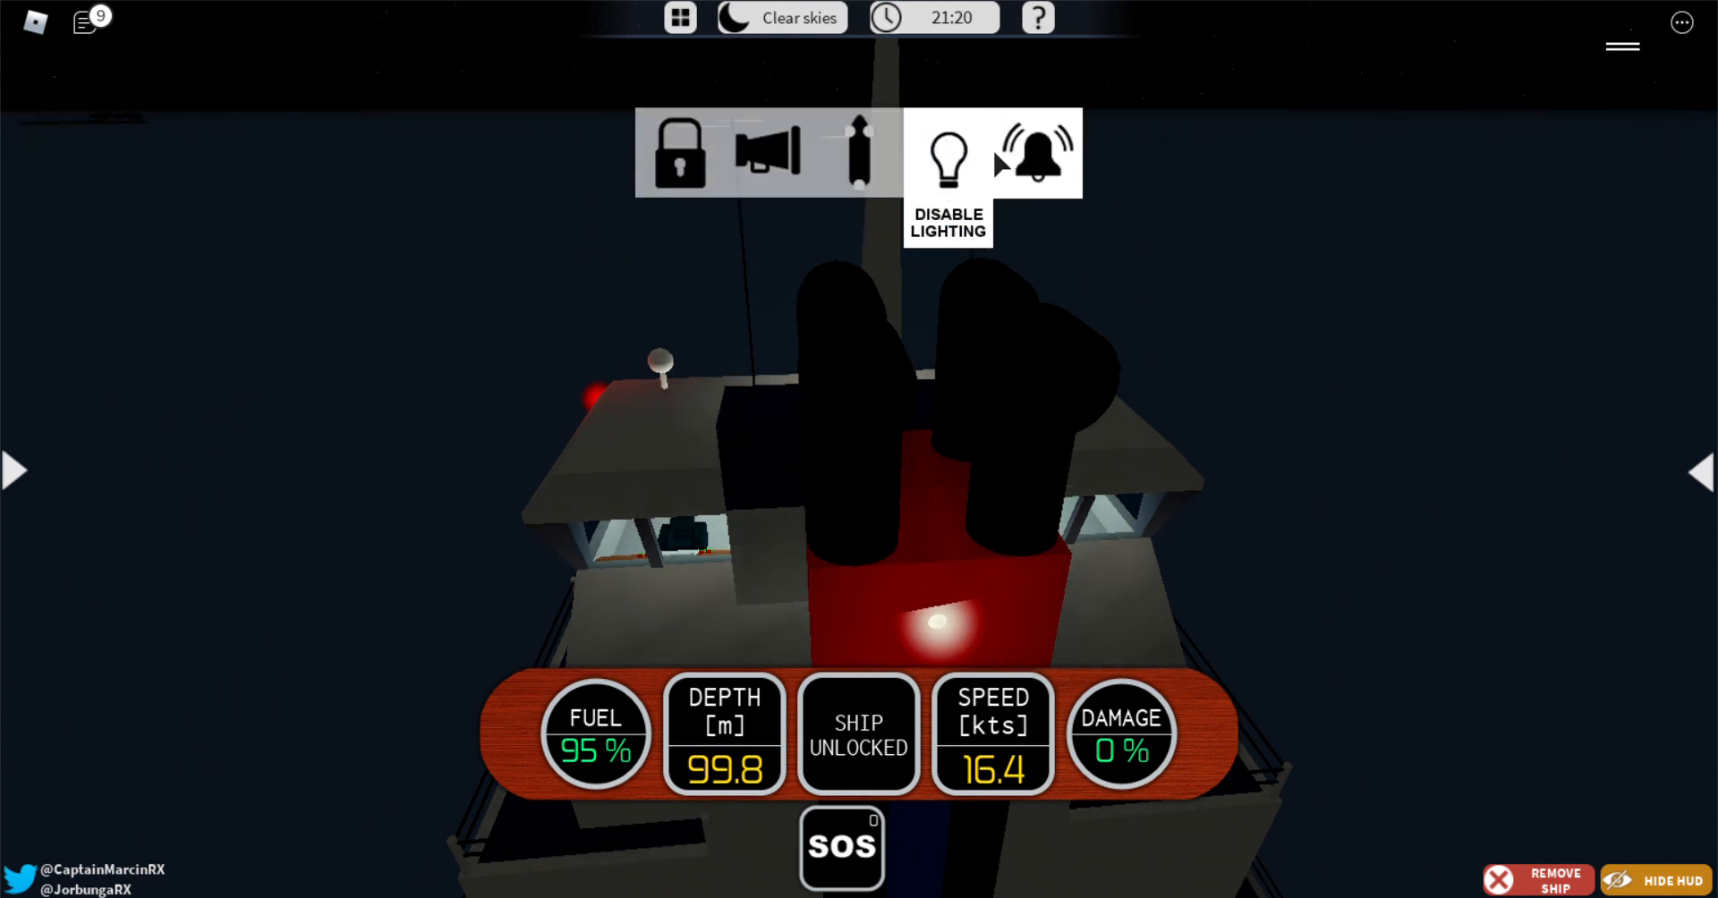
pyautogui.moveTo(841, 377)
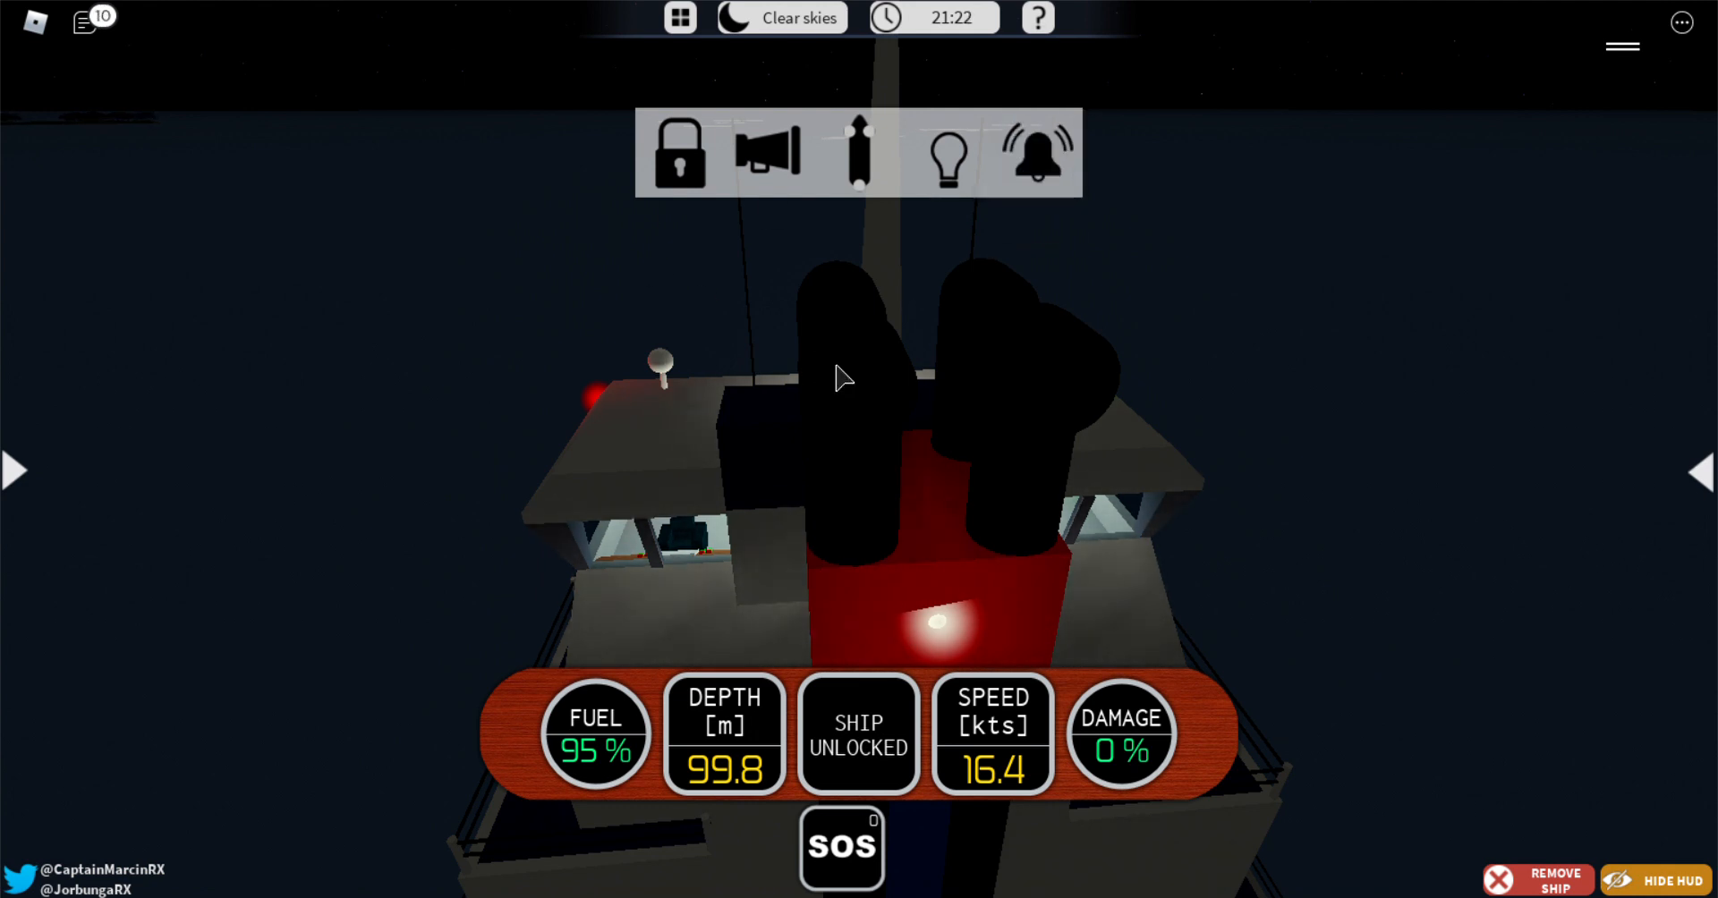